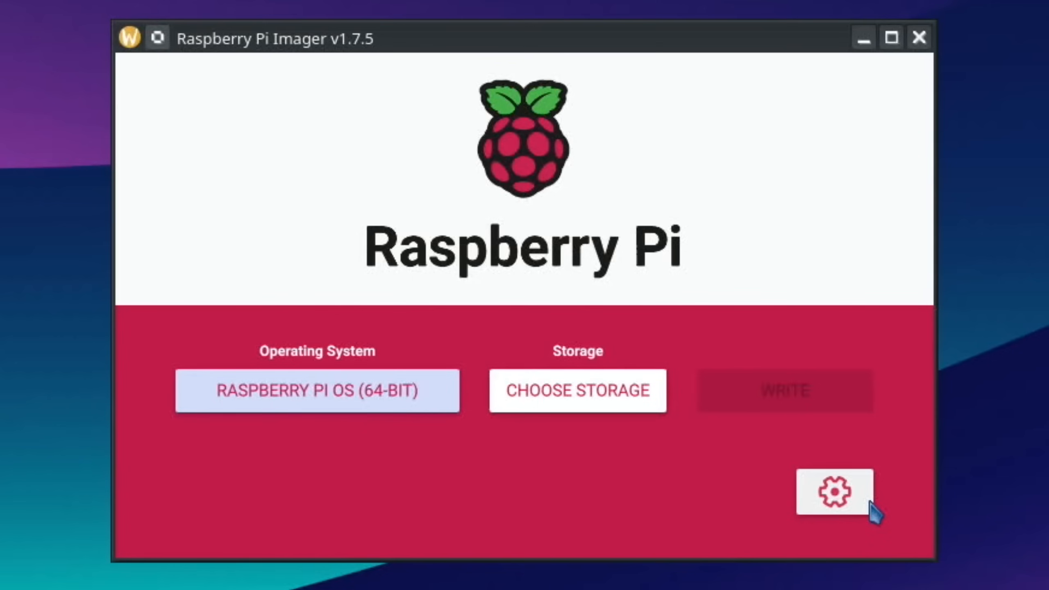
# - Open the gear-icon Advanced options dialog for Raspberry Pi OS (64-bit) customization
pyautogui.click(833, 493)
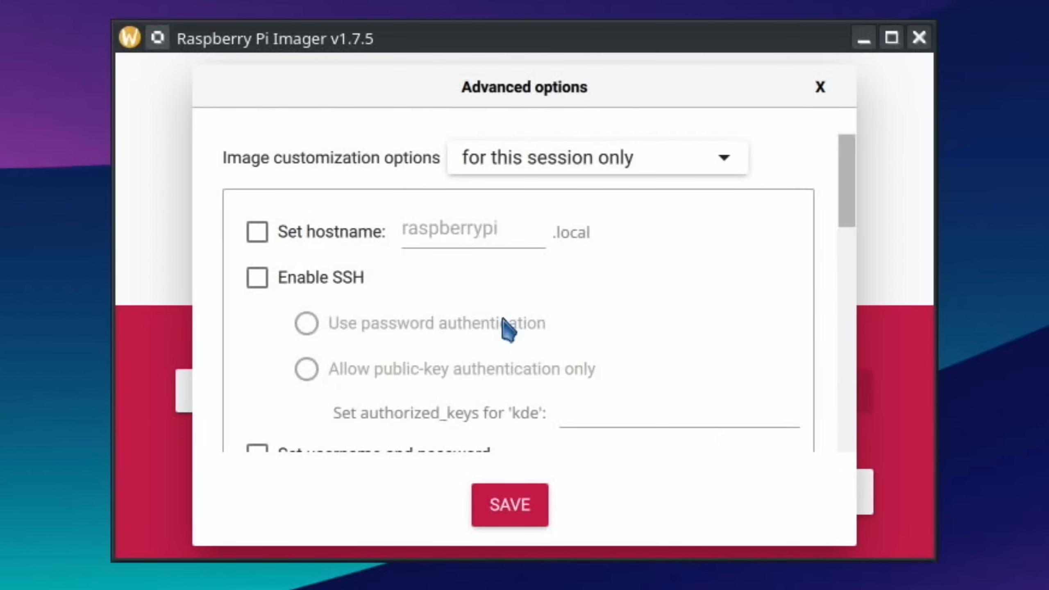
pyautogui.moveTo(348, 307)
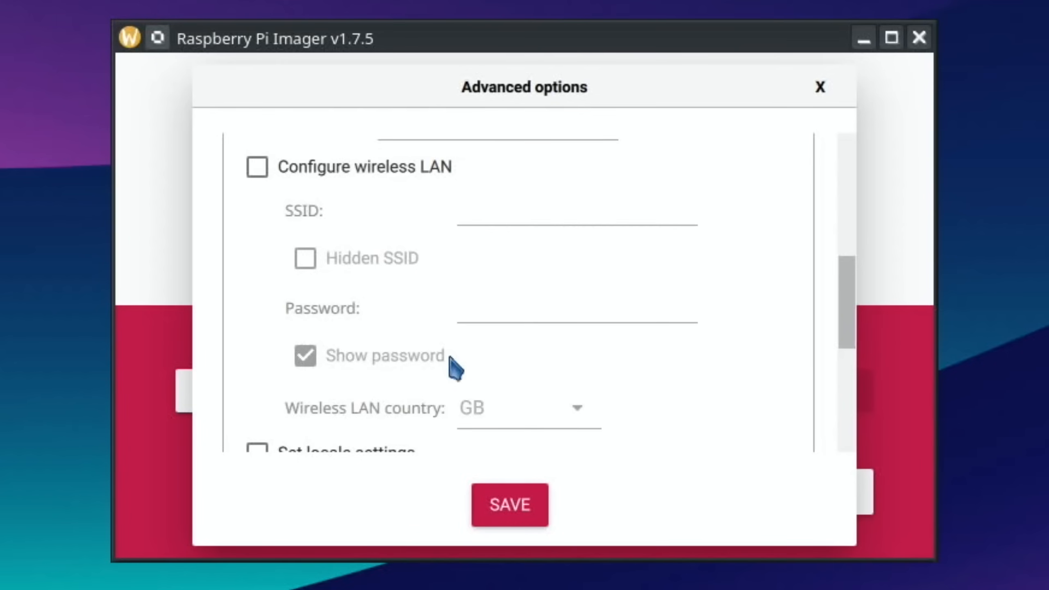
# - Scroll through the Advanced options and dismiss the dialog with X, leaving settings unchanged
pyautogui.scroll(-3)
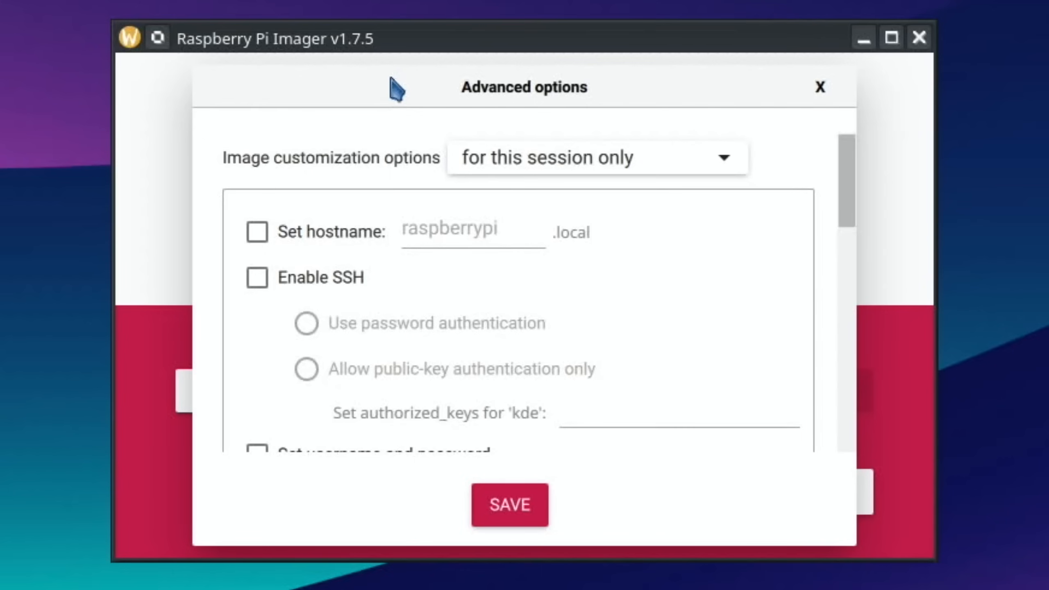
pyautogui.moveTo(782, 100)
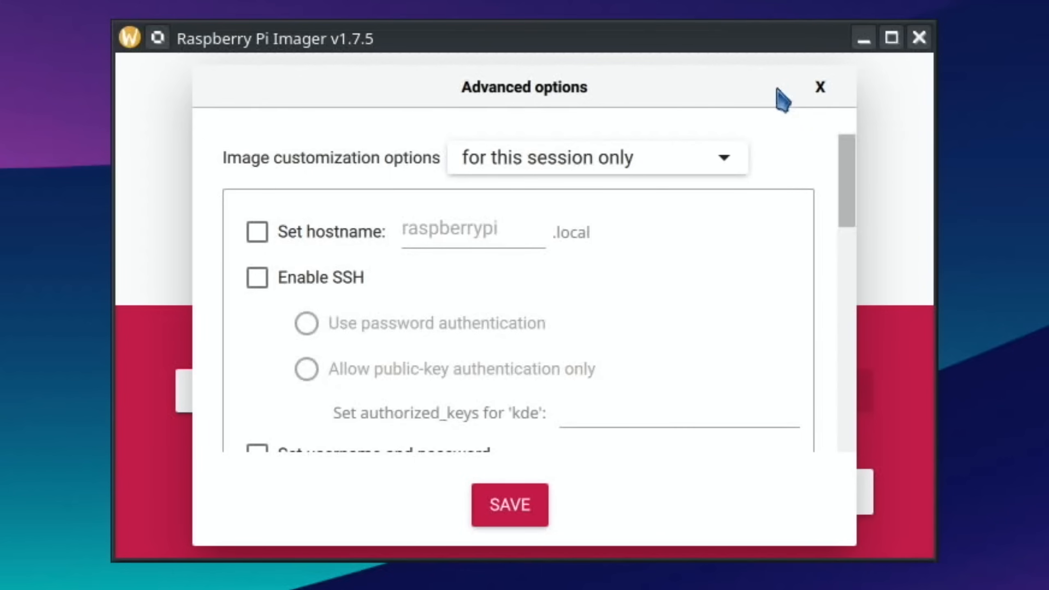
pyautogui.click(821, 87)
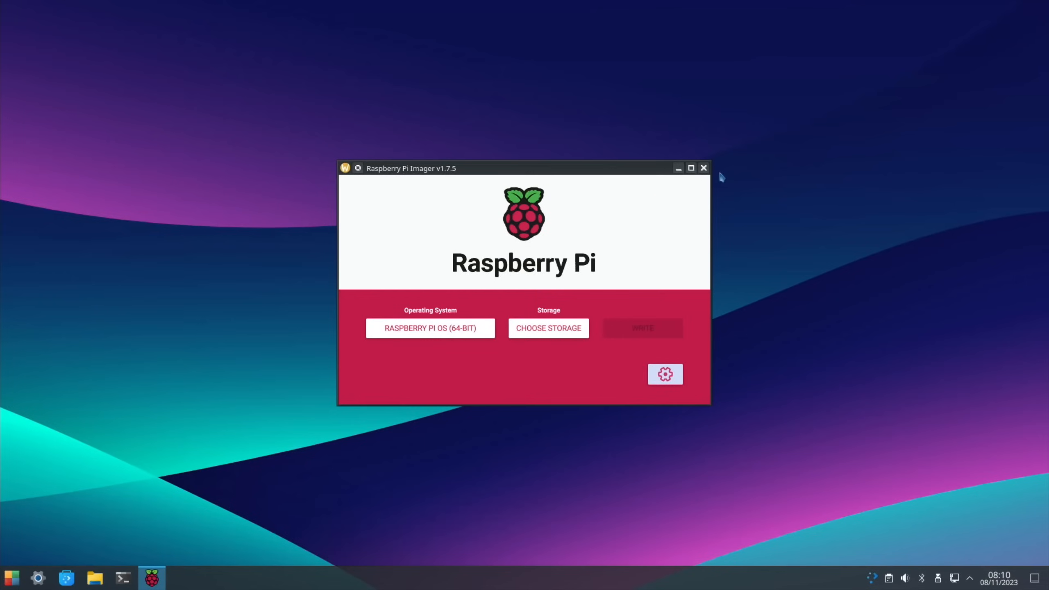